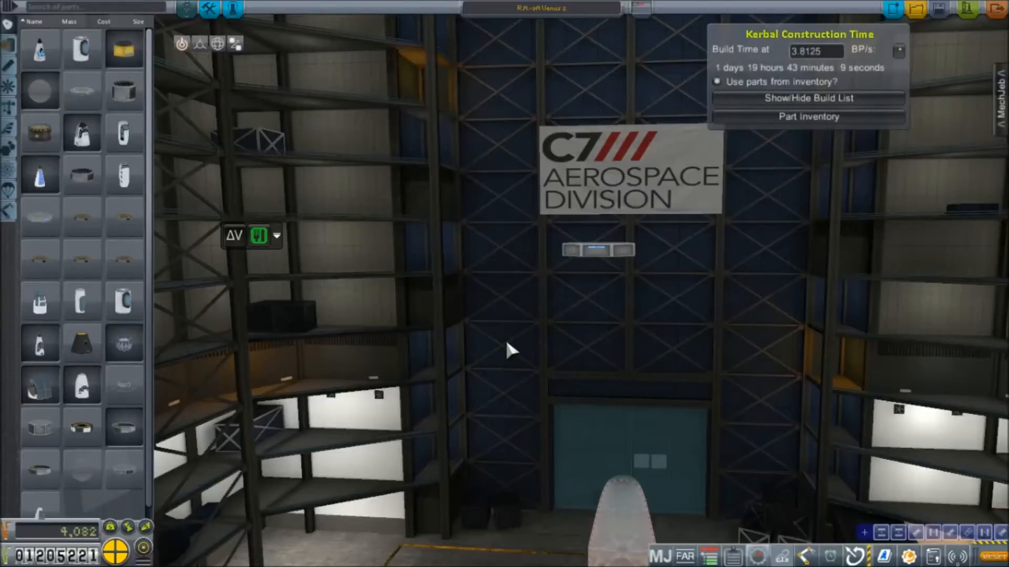
{"action": "mouse_move", "coordinate": [628, 277]}
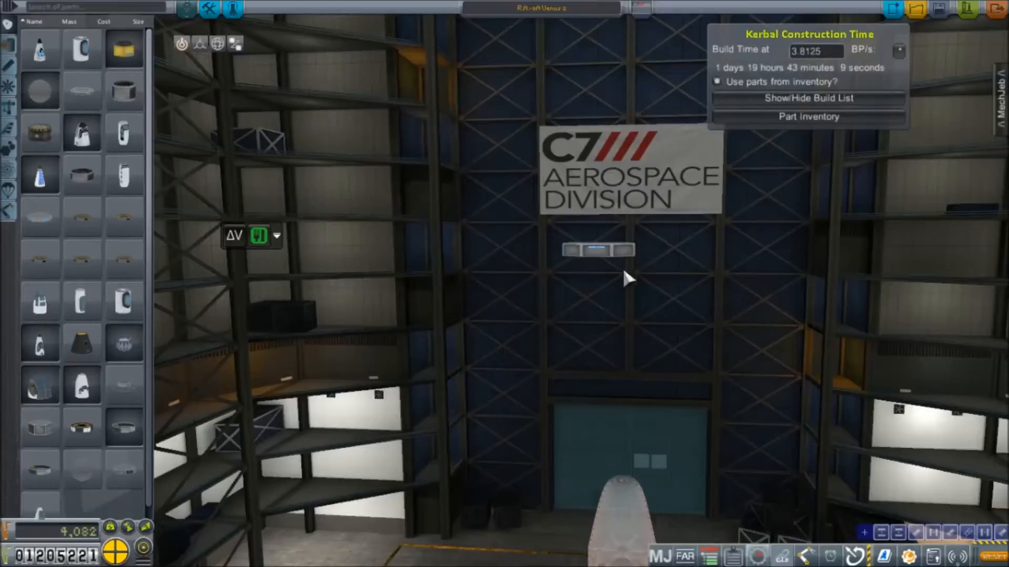
{"action": "mouse_move", "coordinate": [695, 317]}
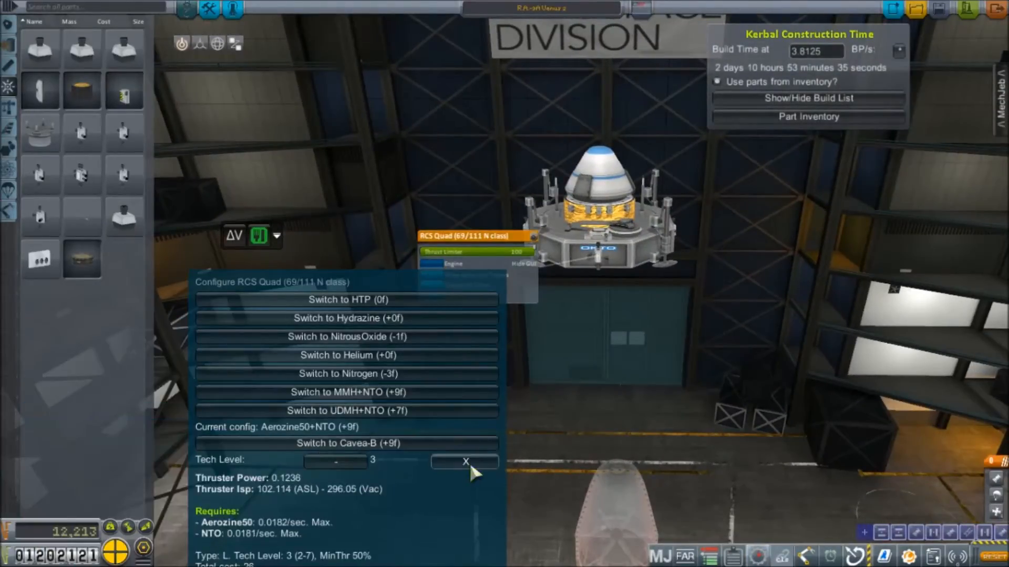
Keep the RCS quad on Aerozine50+NTO at tech level 3 and dismiss its config panel.
{"action": "left_click", "coordinate": [464, 463]}
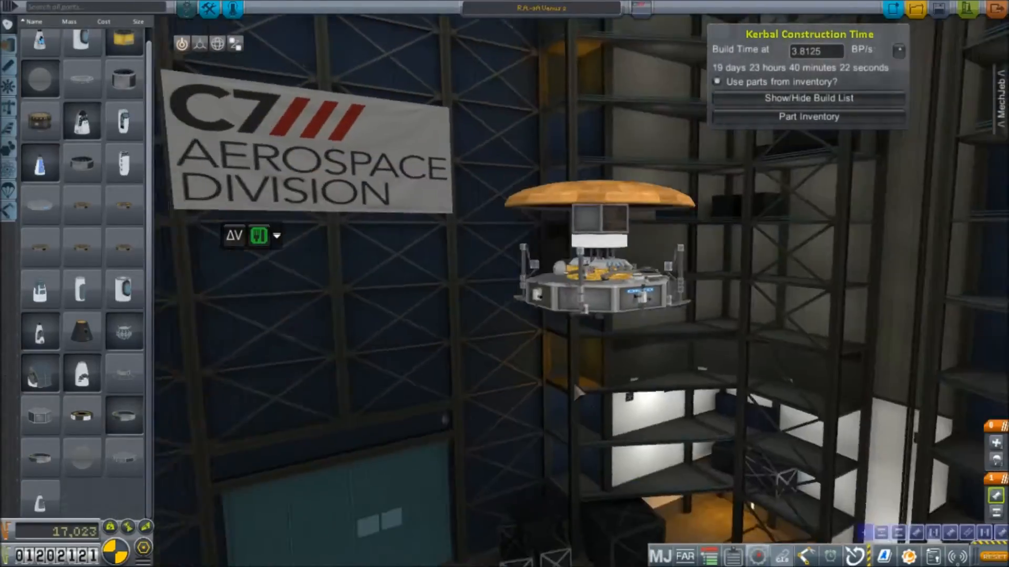
Mount a large heat shield on the end of the probe beyond the RCS ring.
{"action": "left_click", "coordinate": [234, 236]}
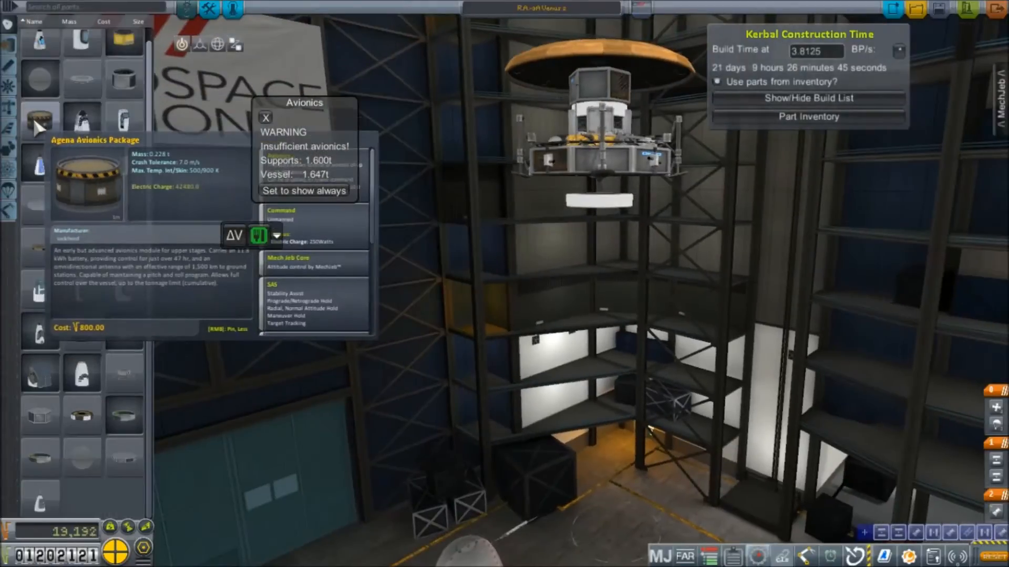
{"action": "mouse_move", "coordinate": [124, 246]}
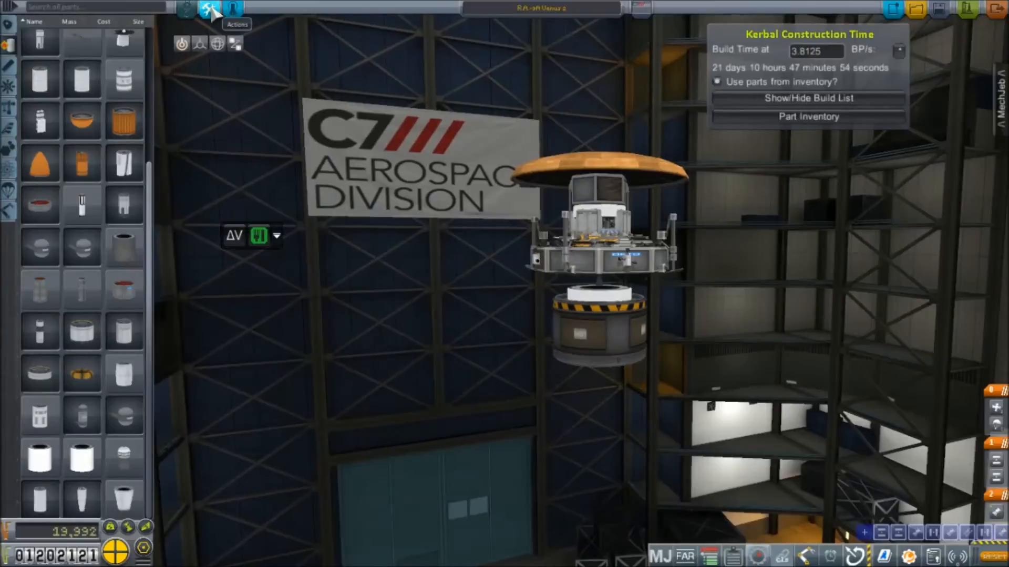
Switch the editor to the Actions mode to edit the vessel's action groups.
{"action": "left_click", "coordinate": [236, 9]}
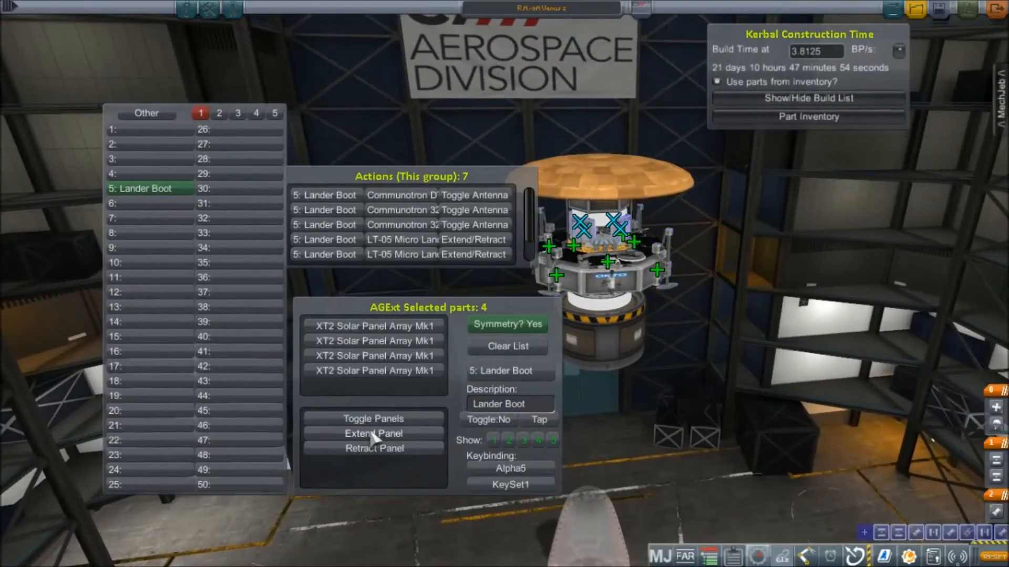
Name action group 5 'Lander Boot' for the antennas, legs and solar panels.
{"action": "type", "text": "lander"}
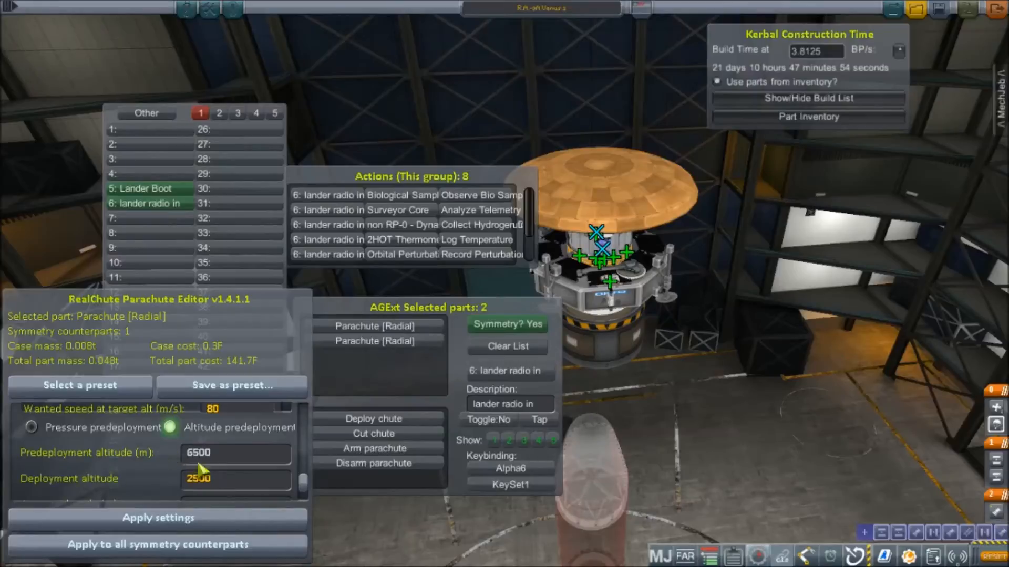
Apply radial chute predeployment 6500 m and deployment 3000 m, dismissing the success notice.
{"action": "scroll", "scroll_direction": "down", "scroll_amount": 3}
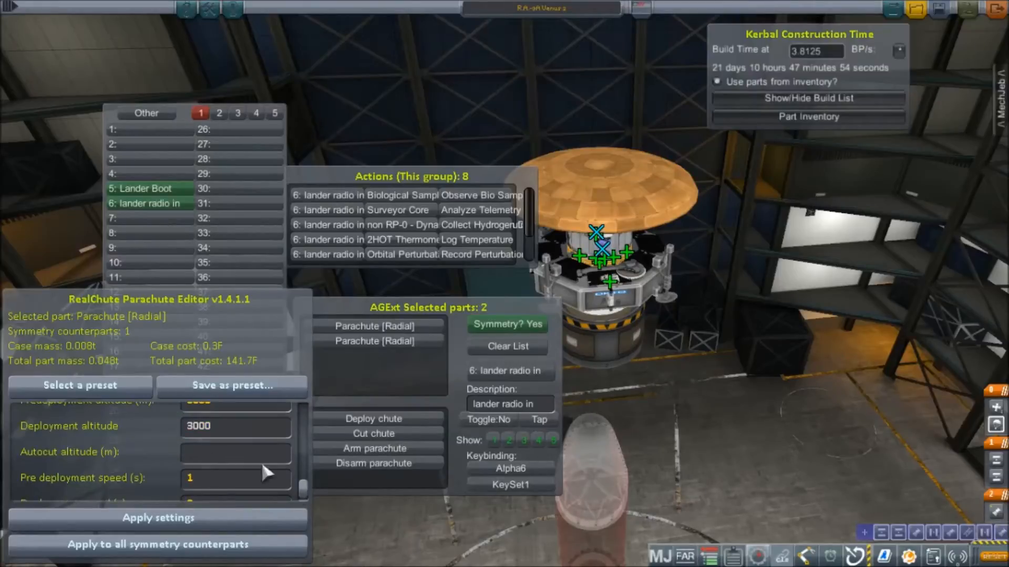
{"action": "left_click", "coordinate": [157, 518]}
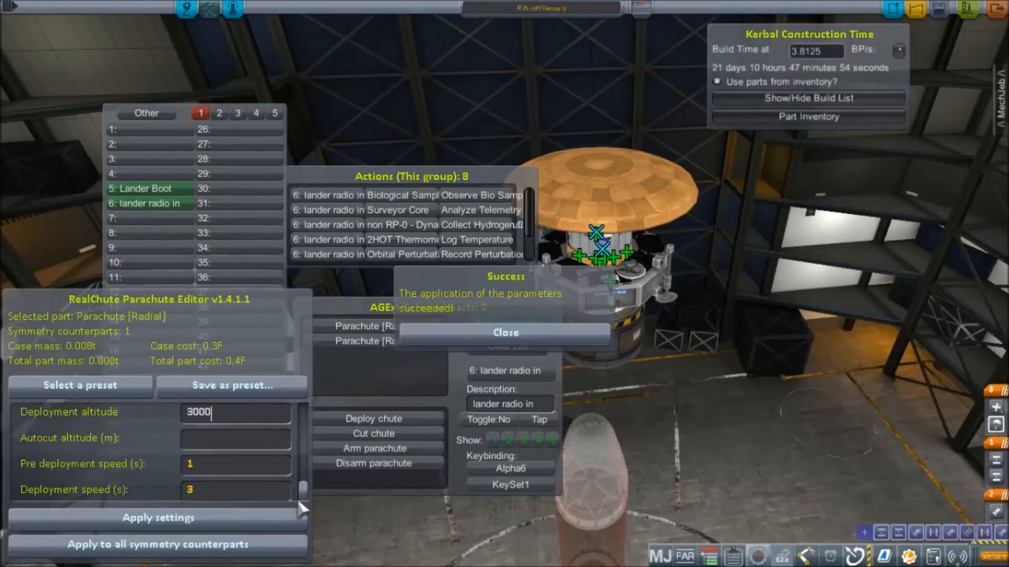
{"action": "left_click", "coordinate": [505, 333]}
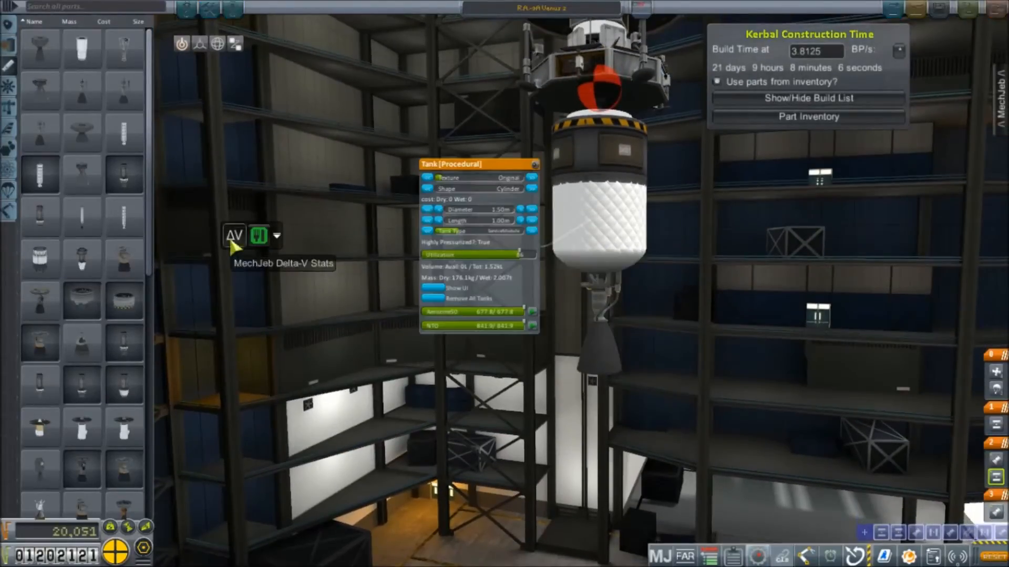
Show delta-V stats and adjust the procedural tank's settings toward ~2198 m/s vacuum delta-V.
{"action": "left_click", "coordinate": [233, 236]}
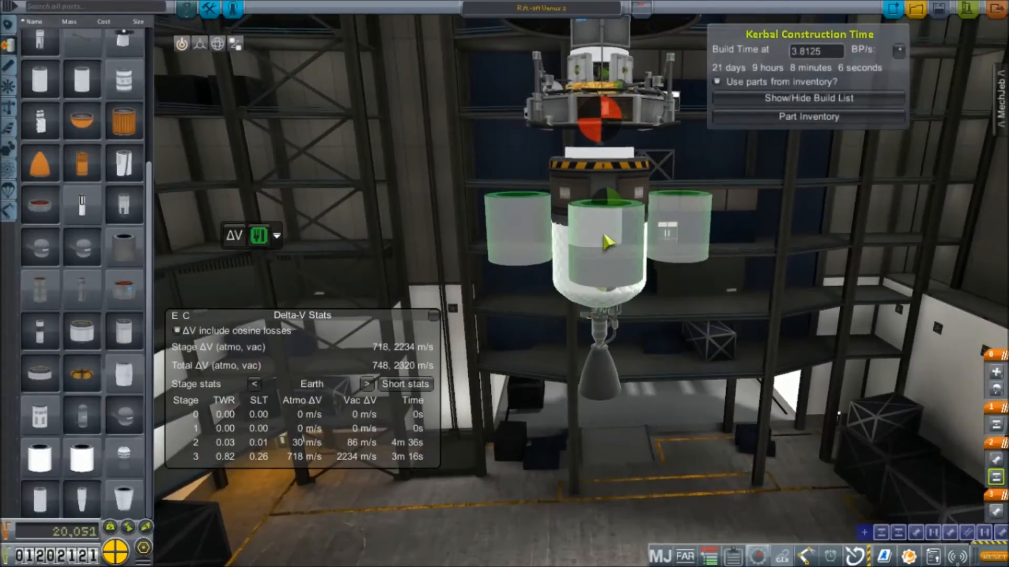
{"action": "left_click", "coordinate": [608, 242]}
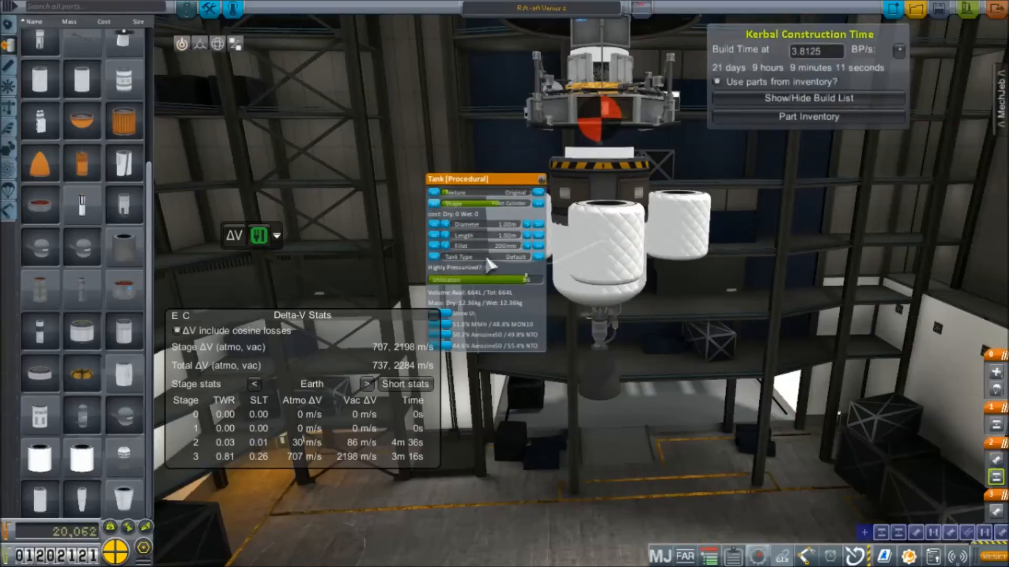
{"action": "left_click", "coordinate": [528, 246]}
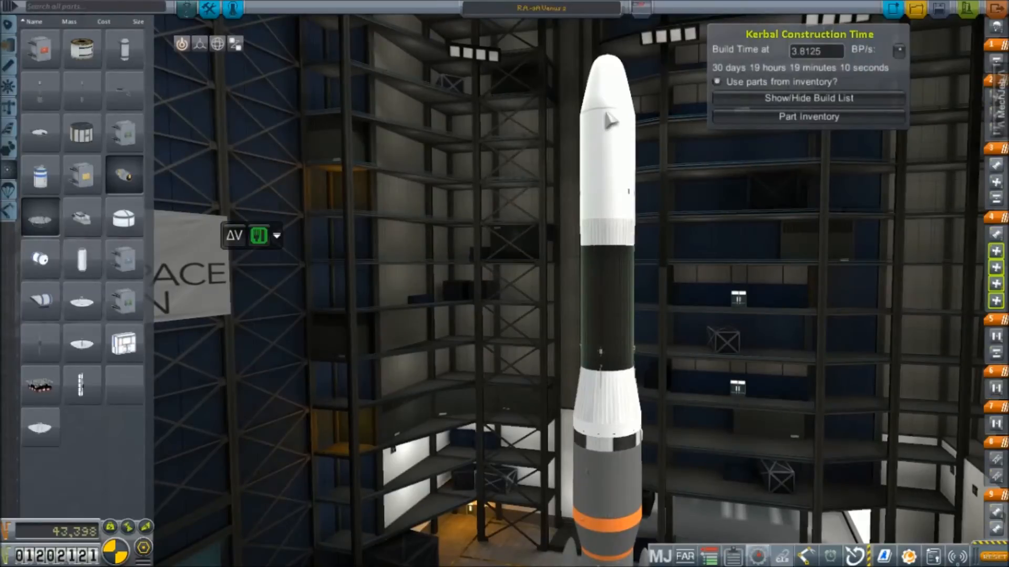
{"action": "mouse_move", "coordinate": [791, 334]}
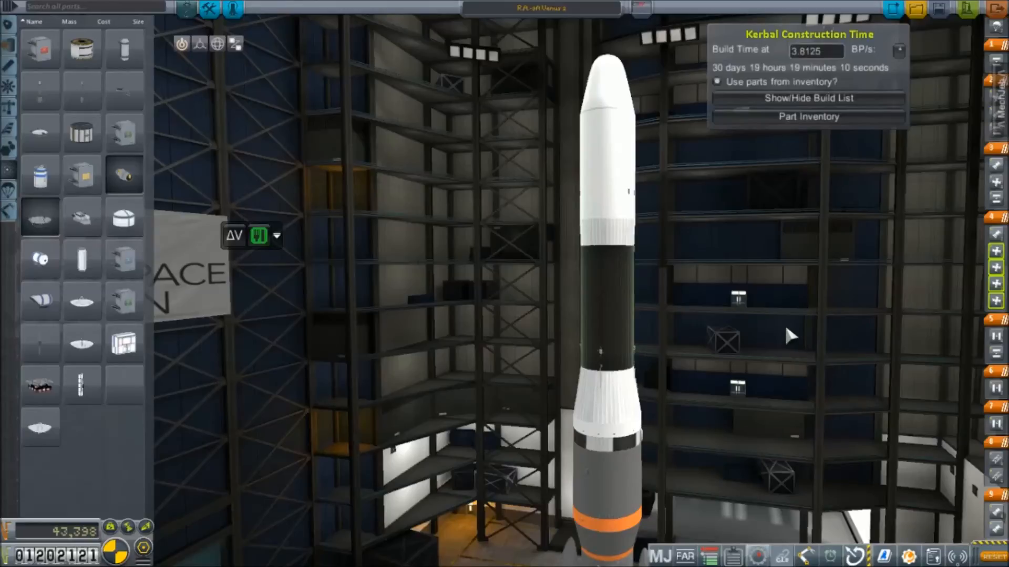
{"action": "mouse_move", "coordinate": [518, 230]}
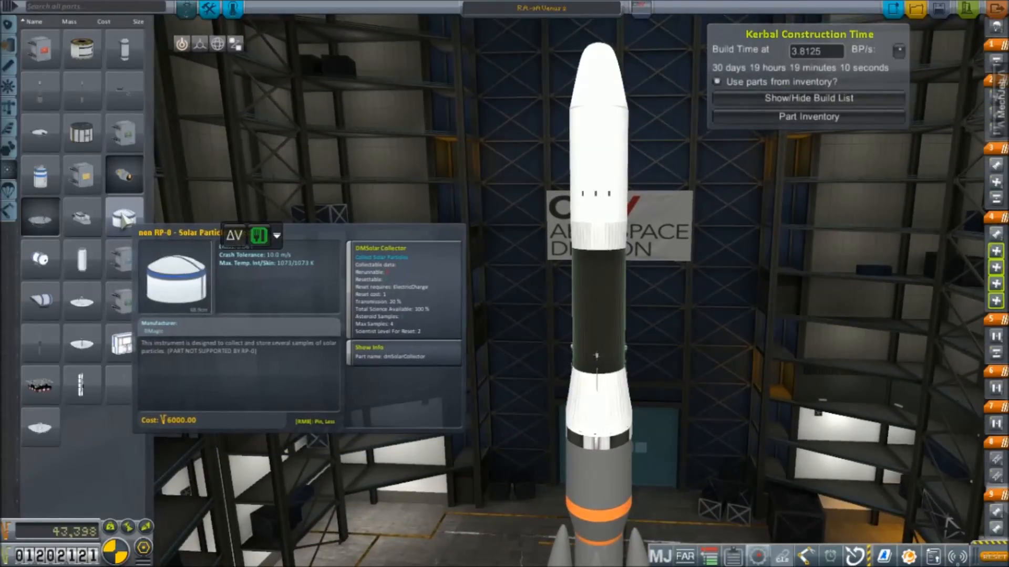
{"action": "mouse_move", "coordinate": [82, 219]}
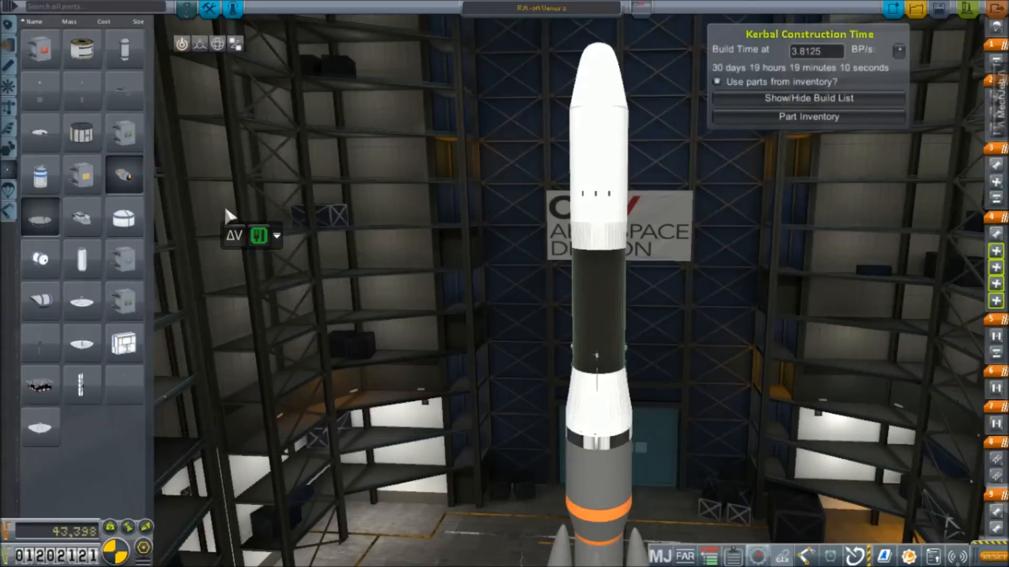
{"action": "mouse_move", "coordinate": [251, 203]}
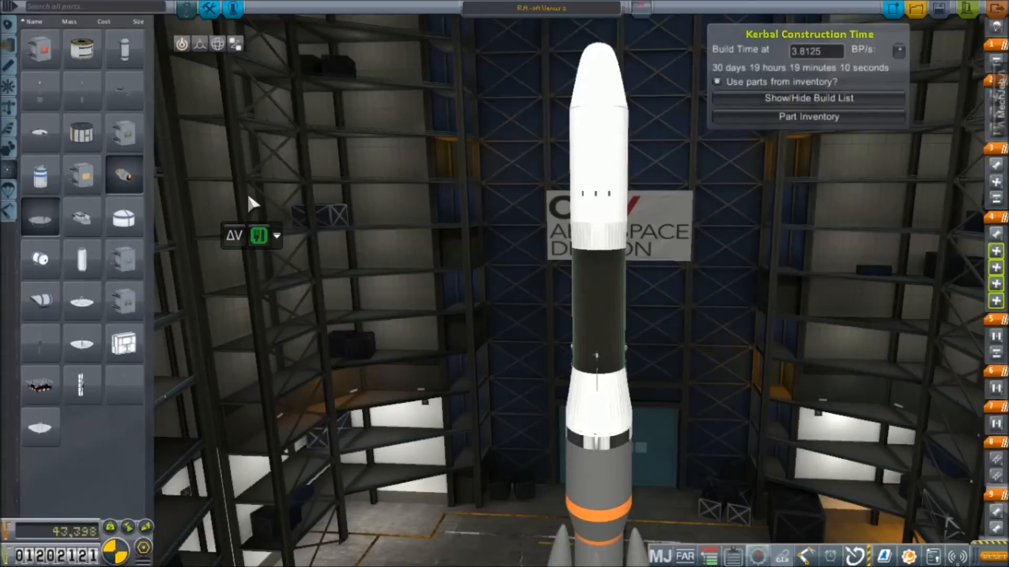
{"action": "mouse_move", "coordinate": [369, 187]}
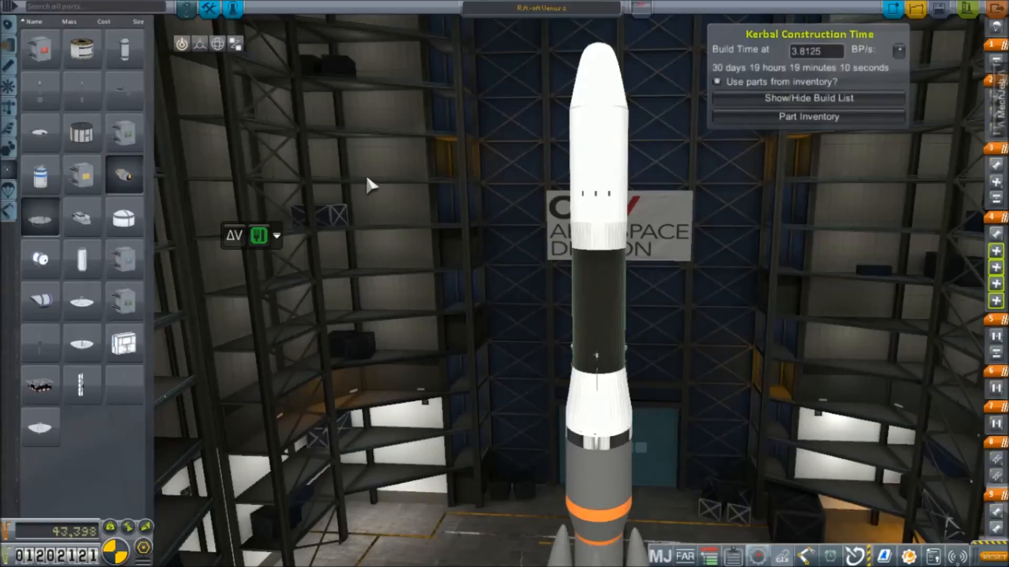
{"action": "mouse_move", "coordinate": [394, 183]}
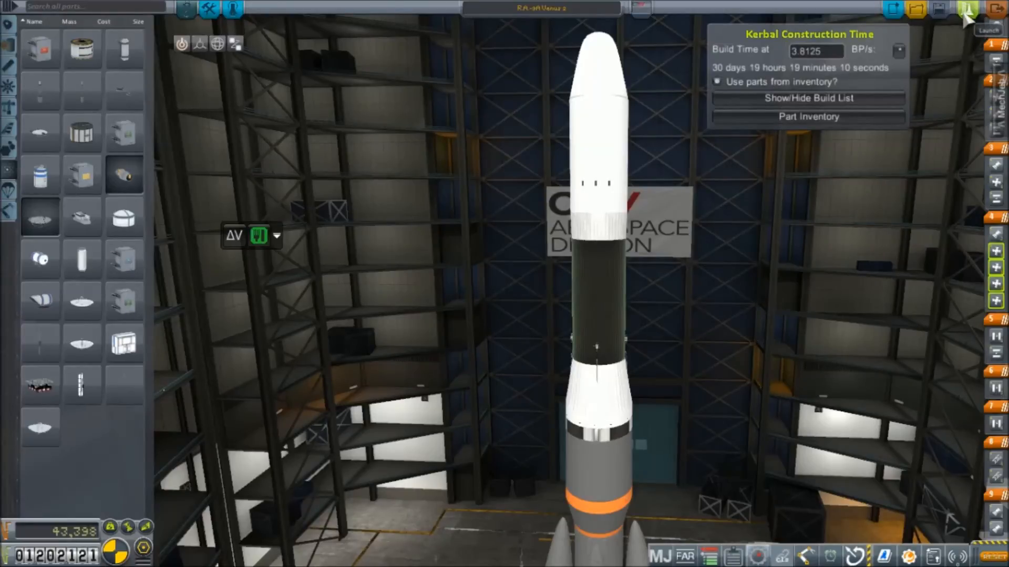
Launch and choose Build to add the Venus 2 rocket to the VAB build list.
{"action": "left_click", "coordinate": [989, 12]}
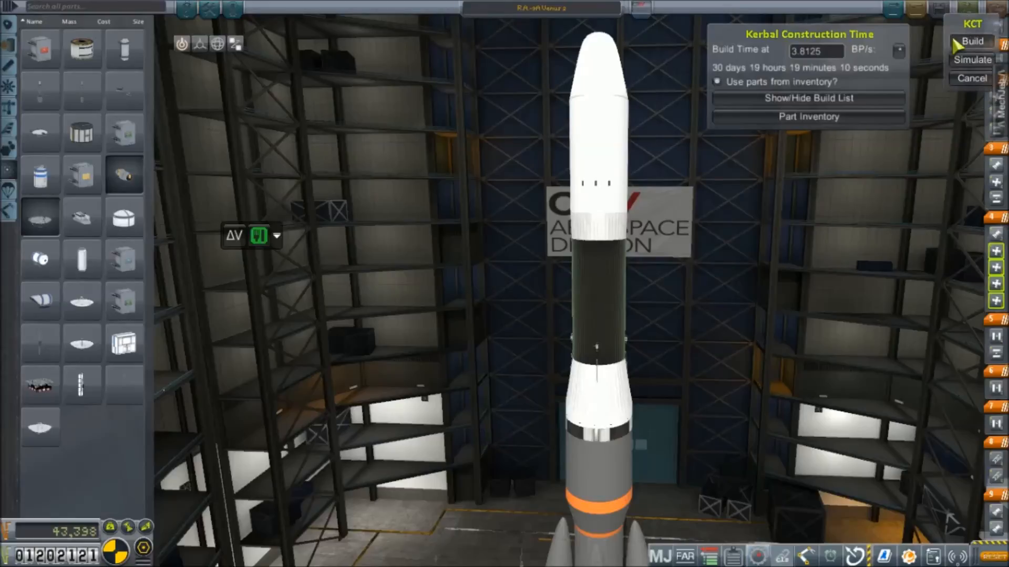
{"action": "left_click", "coordinate": [971, 41]}
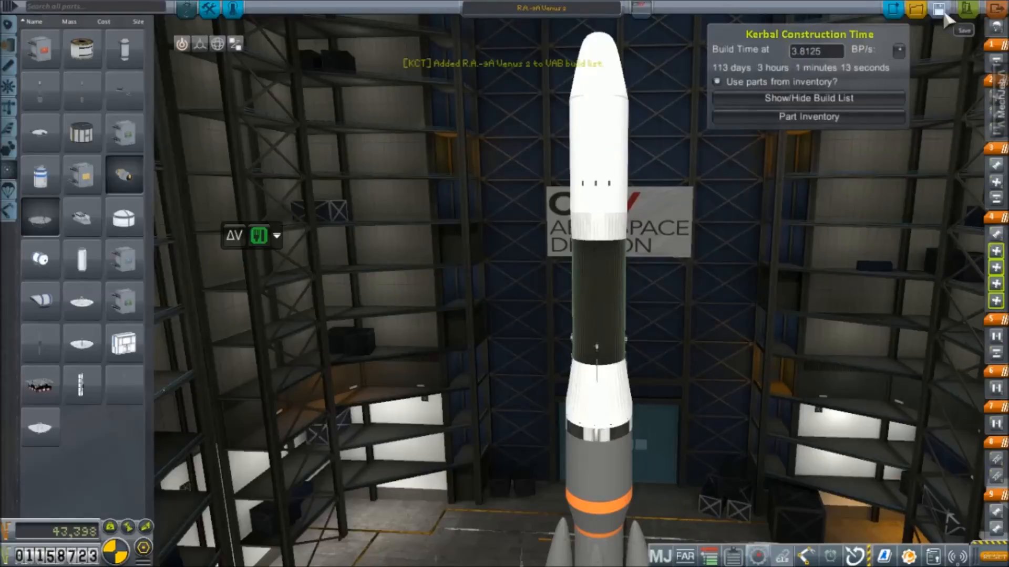